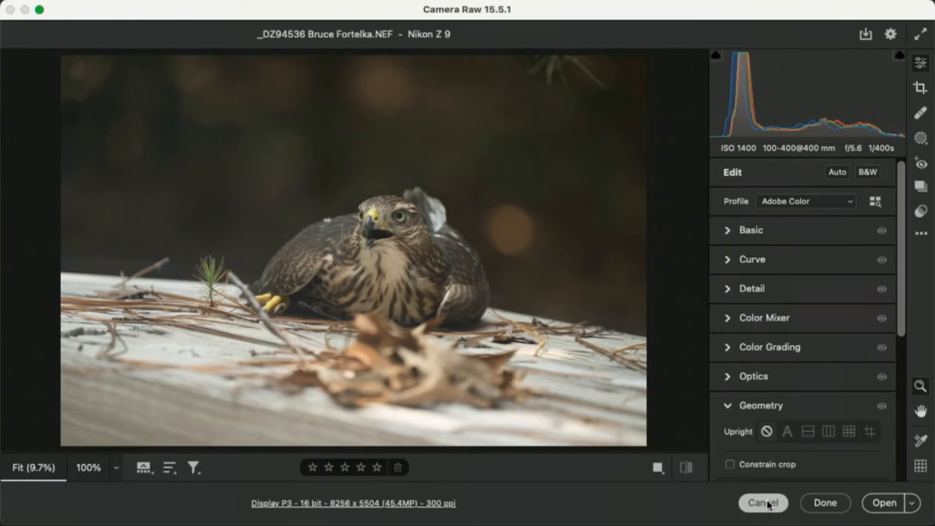
- Cancel out of Camera Raw so the hawk photo returns to Lightroom's Develop module unchanged
click(763, 502)
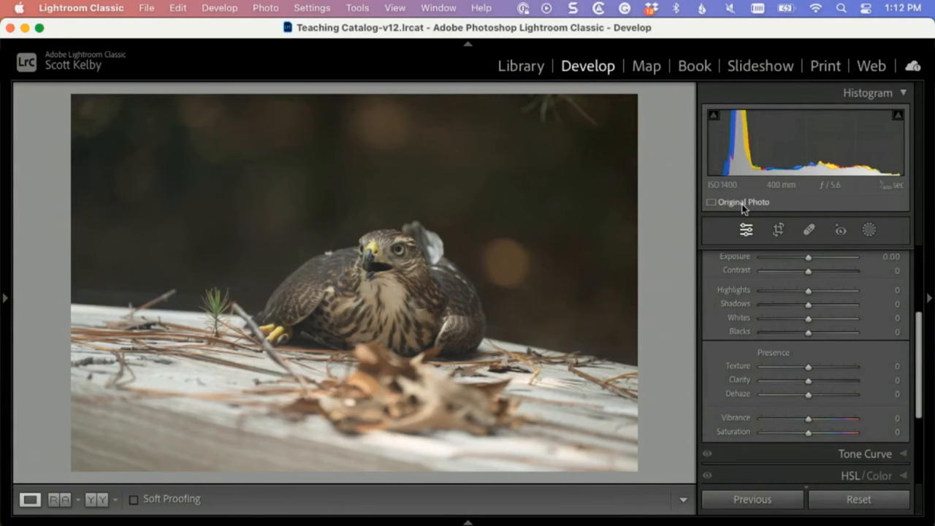
- Auto-straighten the hawk photo, then fine-tune its rotation angle by hand
click(777, 231)
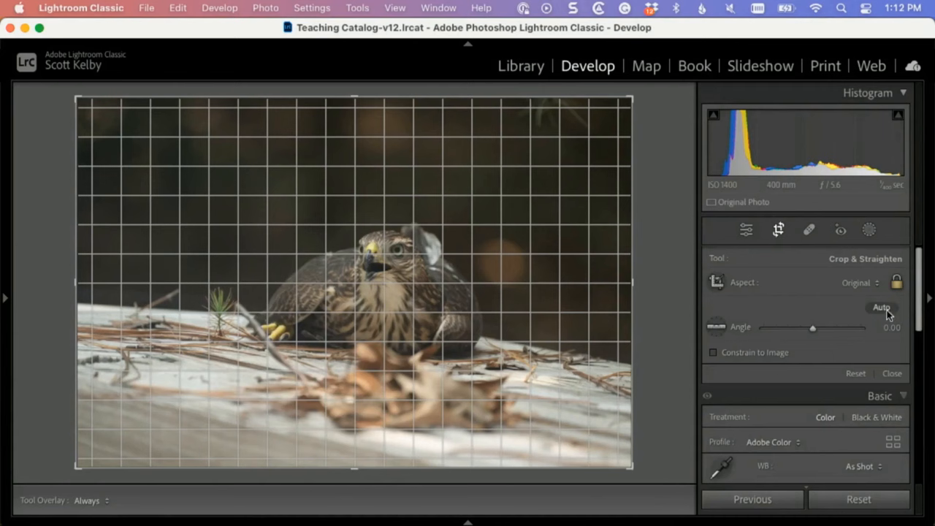
mouse_move(883, 309)
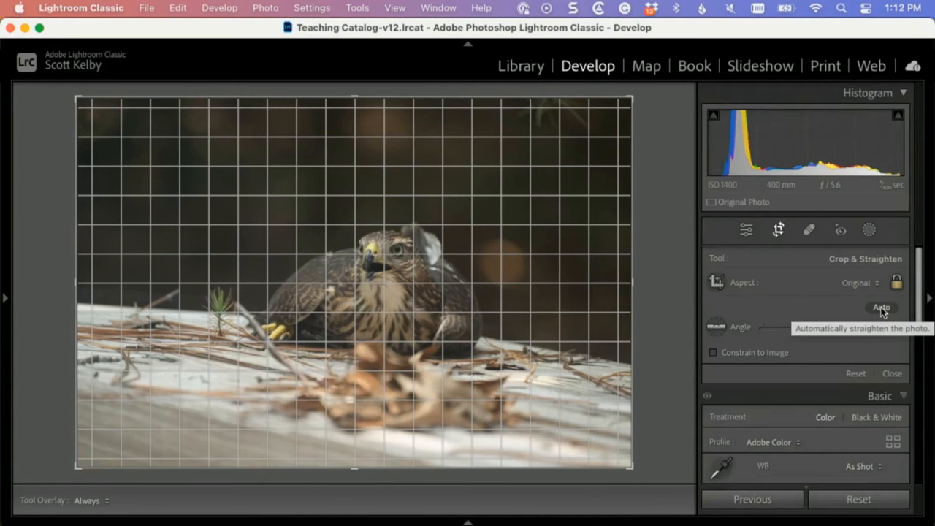
click(882, 307)
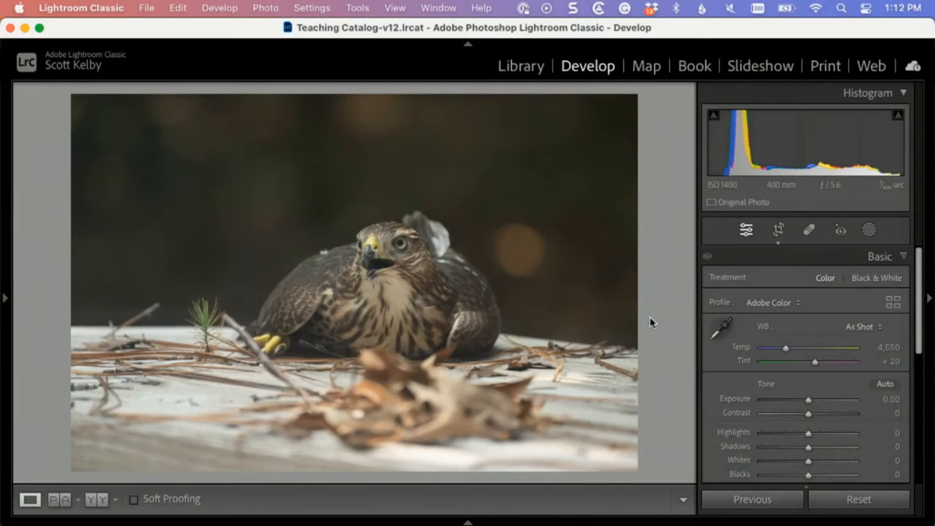
click(777, 230)
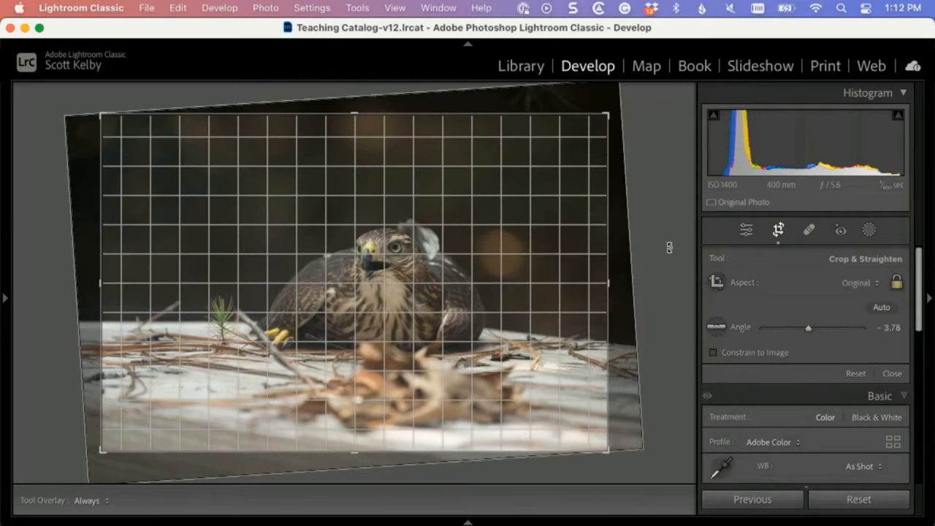
drag(808, 327, 804, 327)
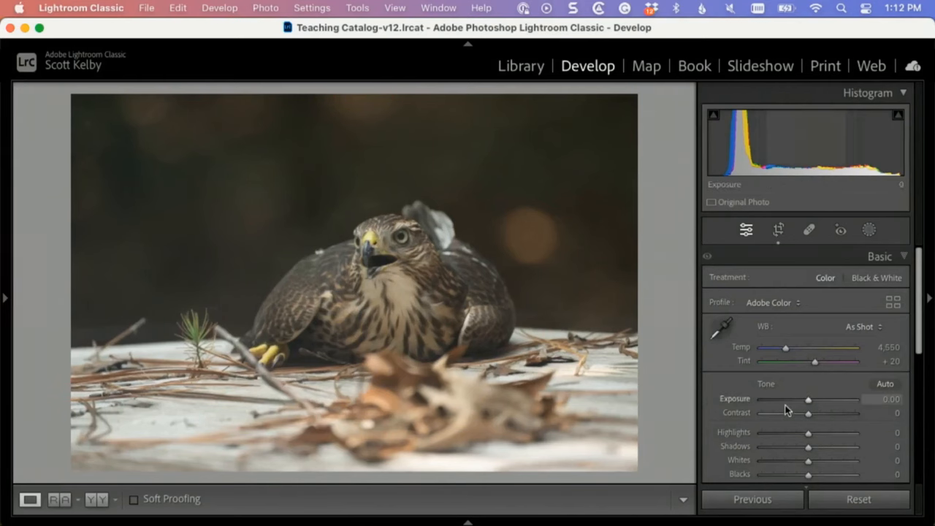
click(777, 231)
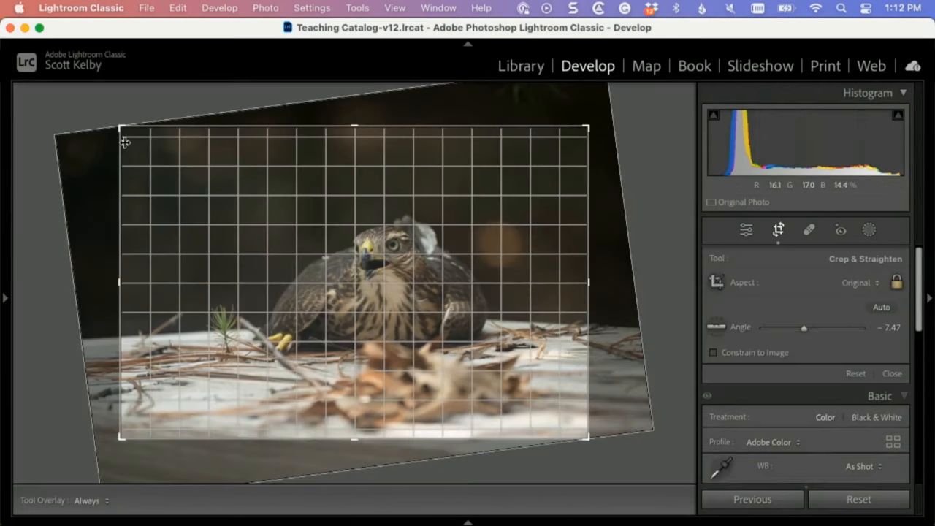
drag(120, 130, 146, 144)
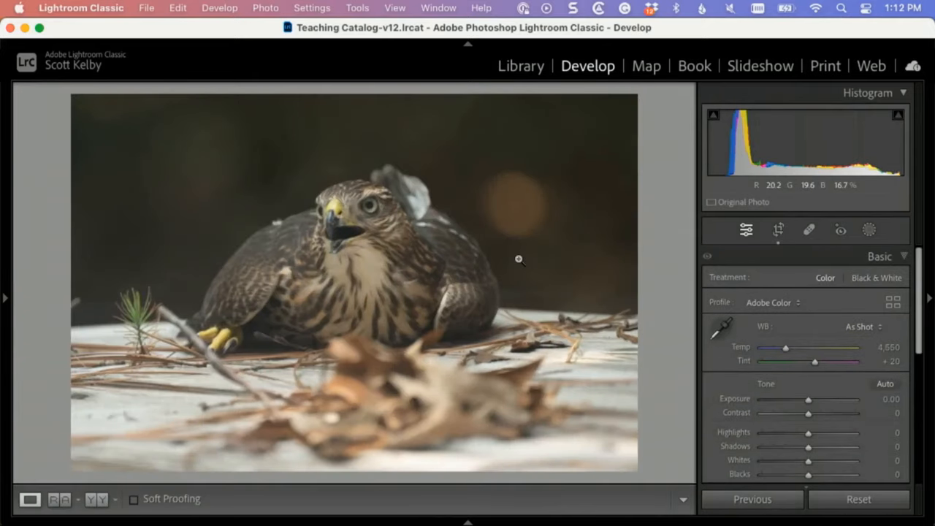
- Shift the photo within the tighter crop to centre the hawk and commit the crop
click(777, 231)
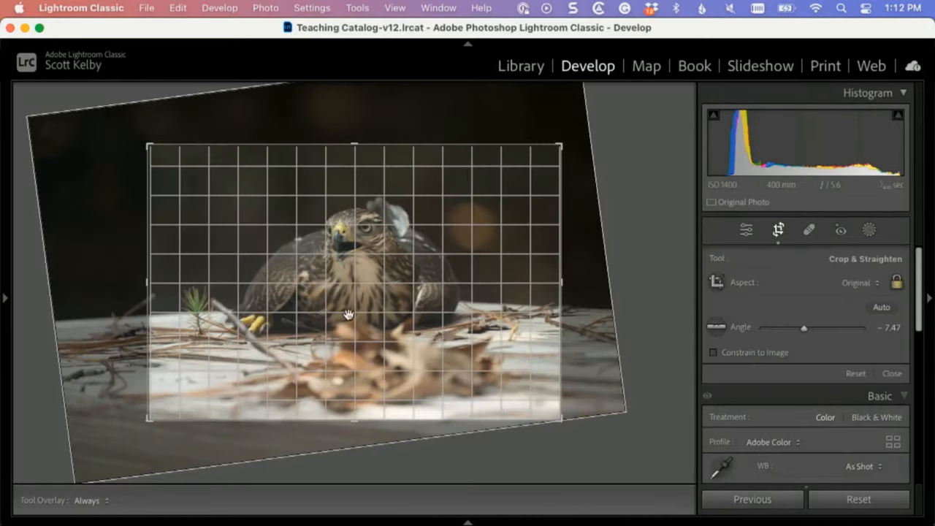
drag(349, 314, 345, 314)
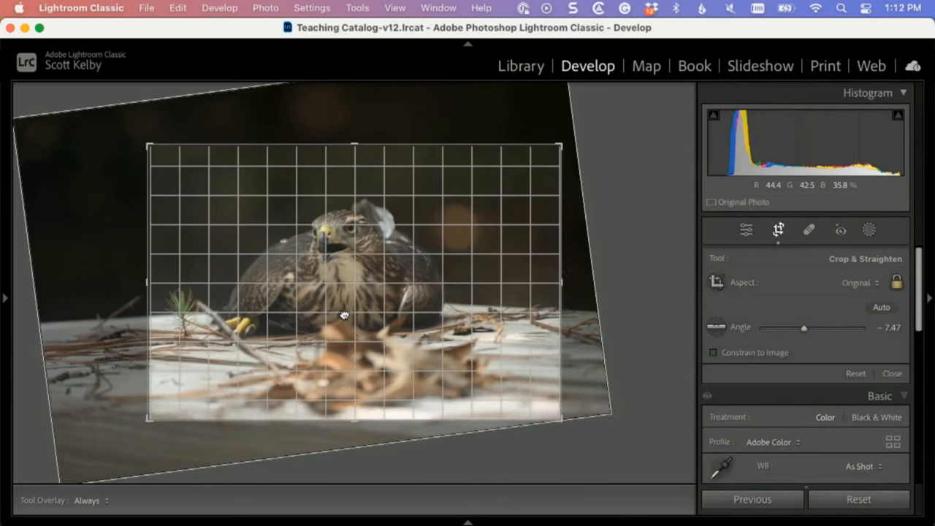
drag(345, 316, 403, 313)
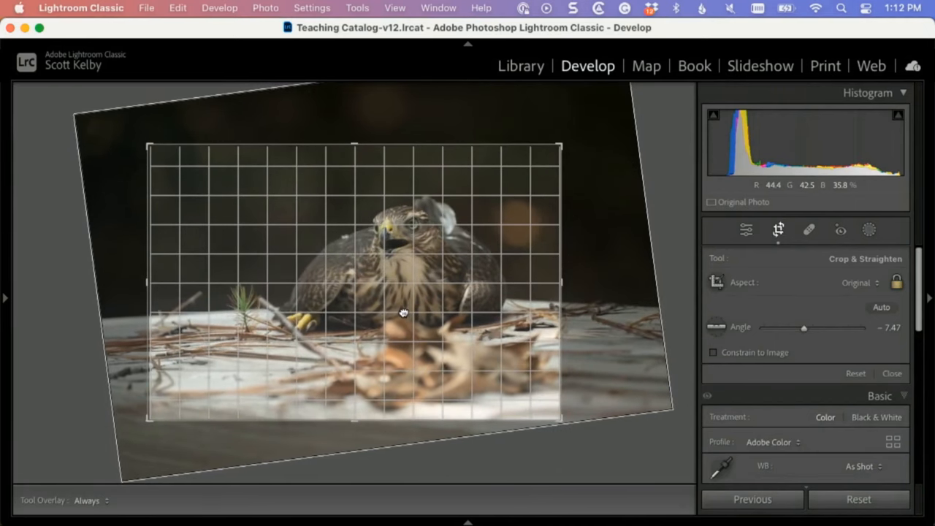
click(891, 374)
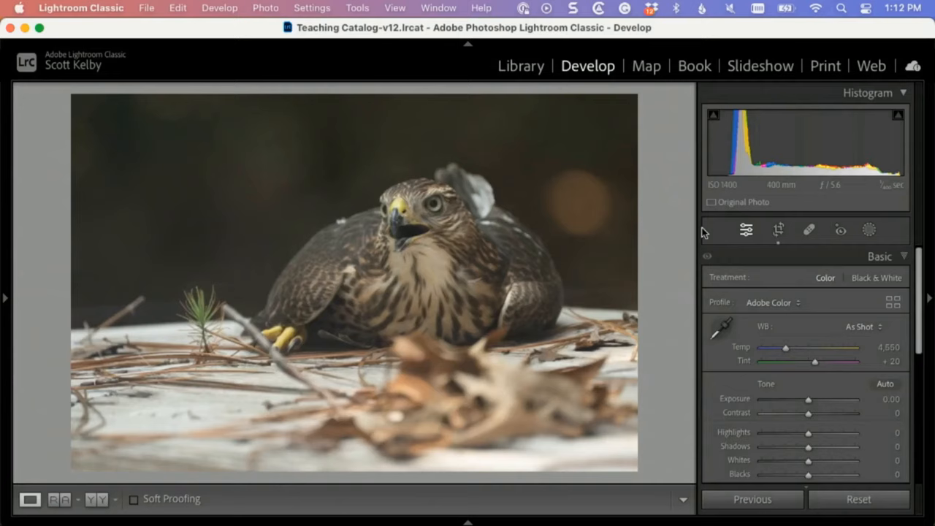
- Change the photo's profile from Adobe Color to Adobe Landscape in the Basic panel
click(778, 231)
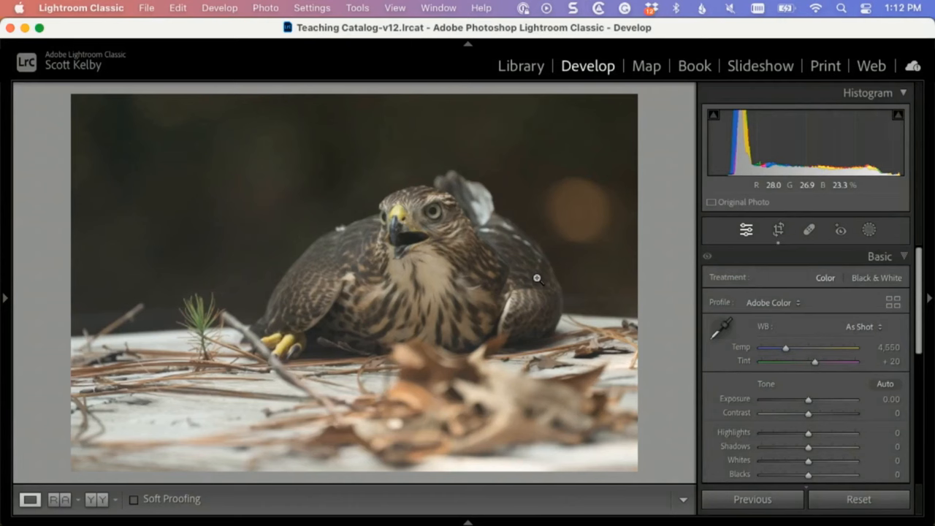
mouse_move(742, 309)
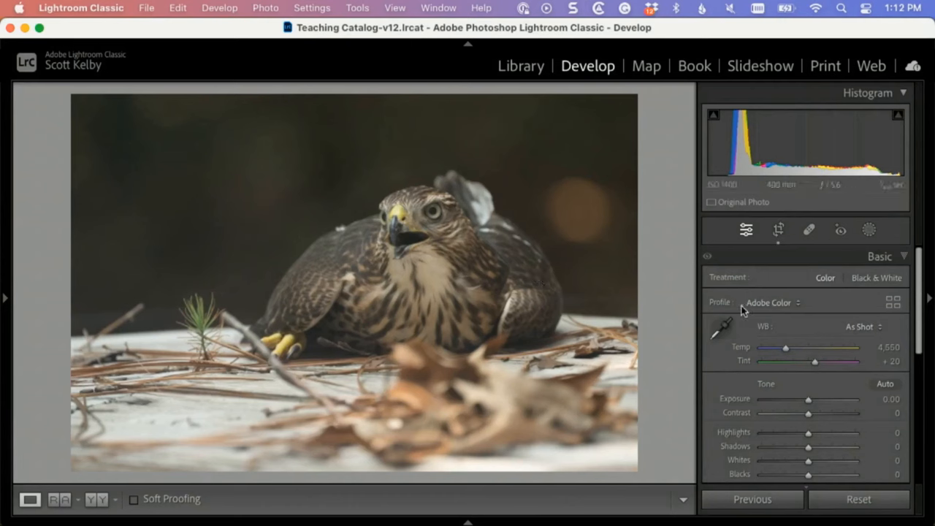
click(771, 303)
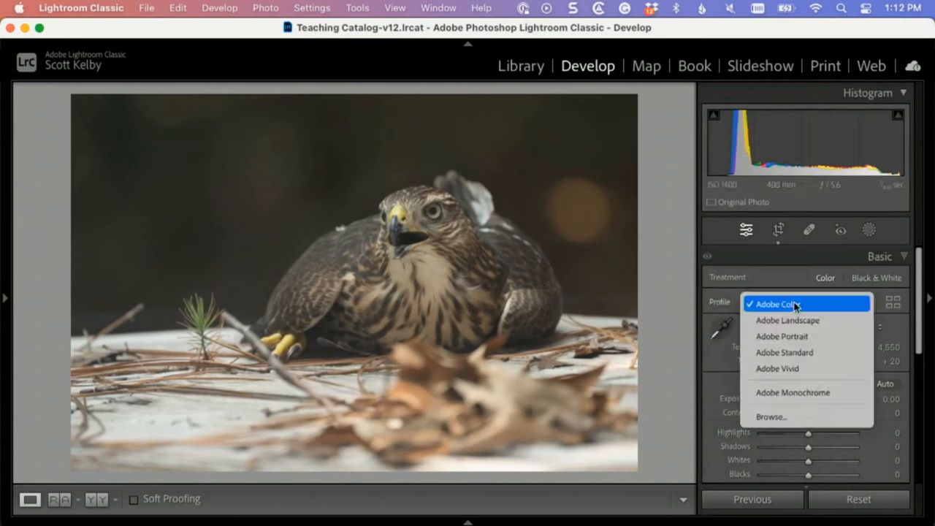
click(788, 320)
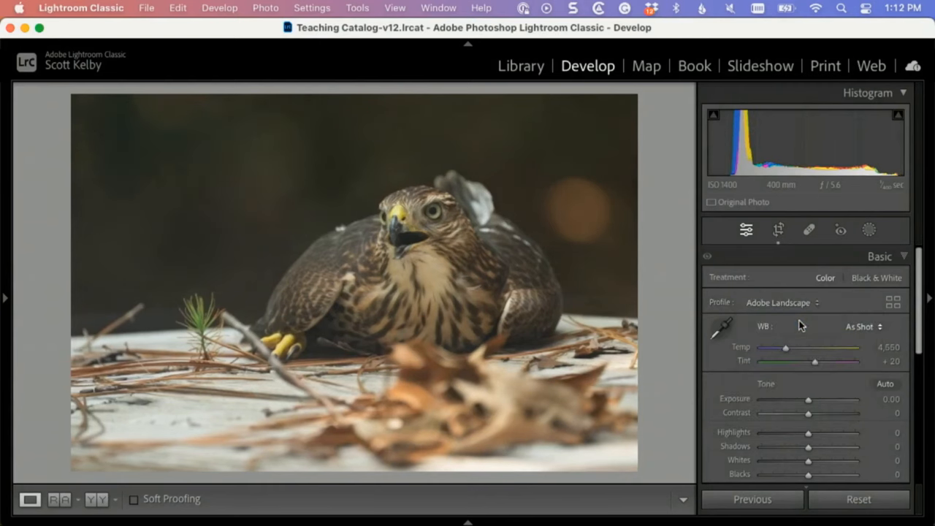
mouse_move(801, 326)
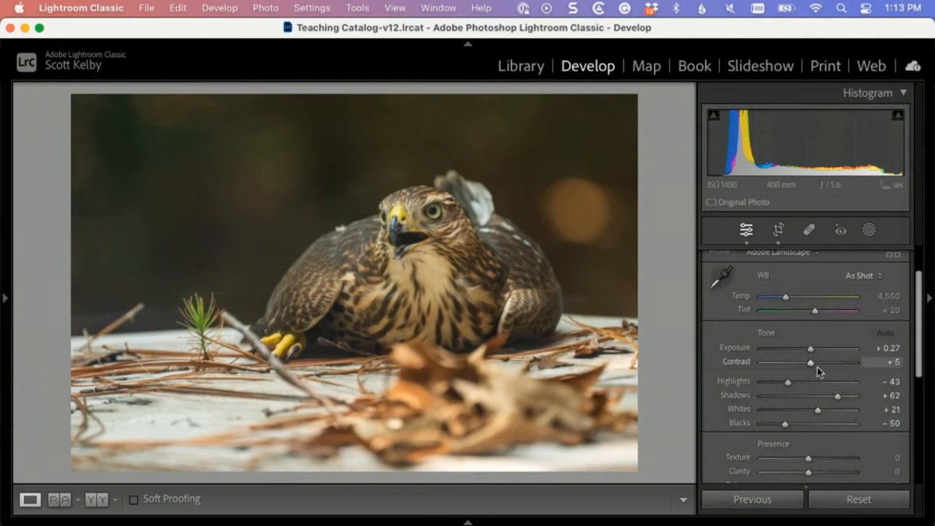
mouse_move(821, 383)
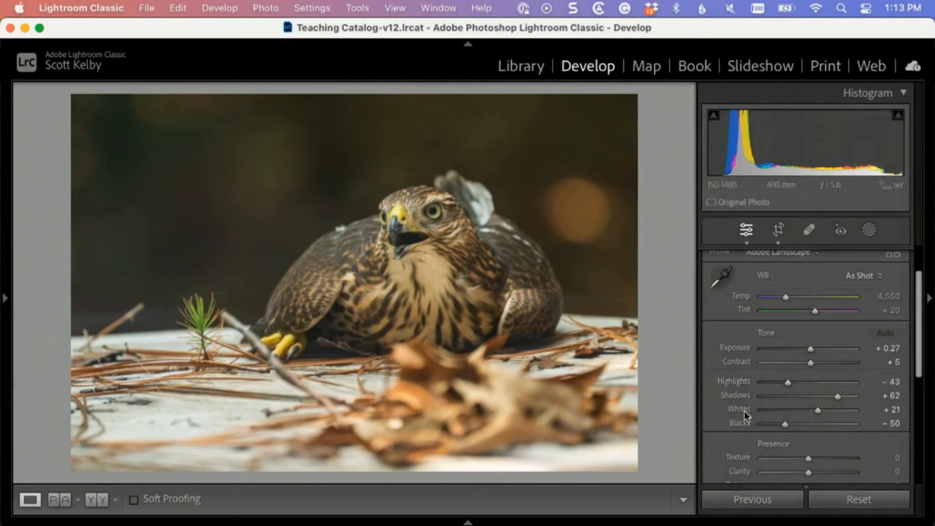
mouse_move(743, 415)
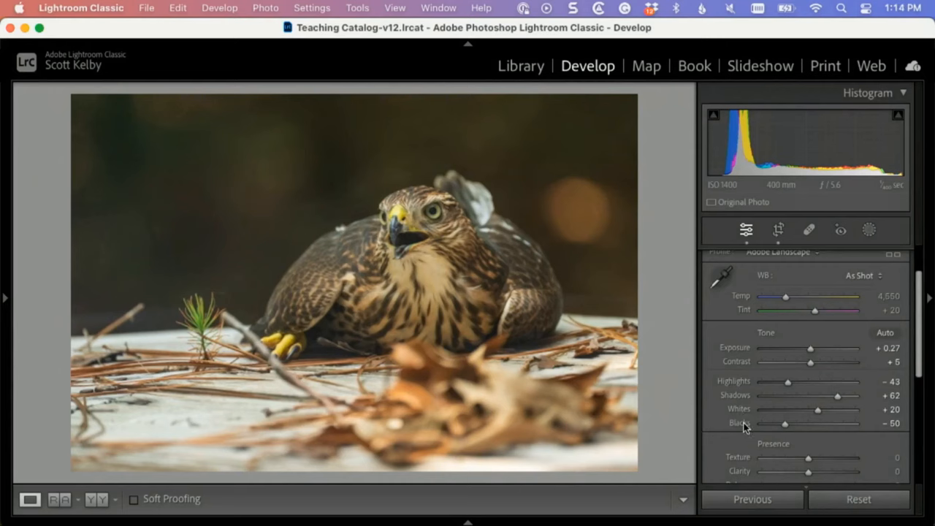
- Set exposure +0.60, blacks -74 and contrast +39 on the hawk photo
drag(786, 423, 763, 424)
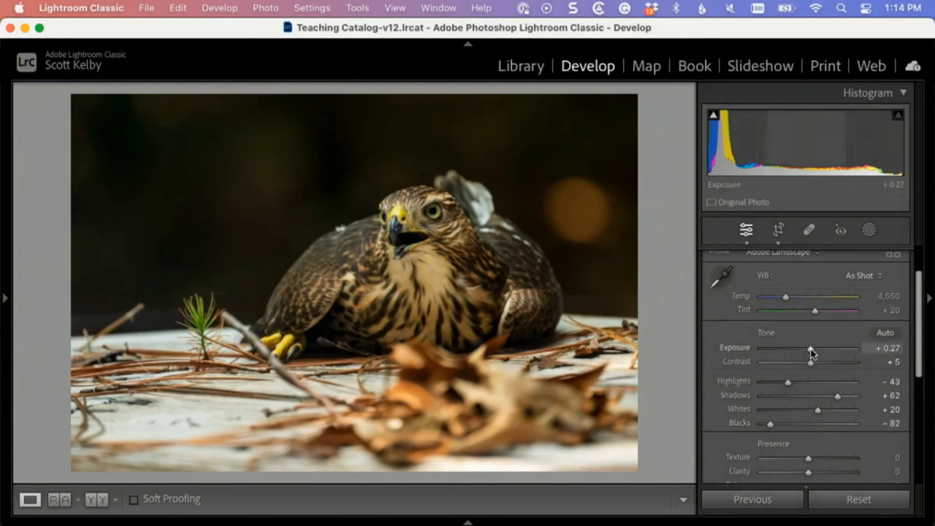
drag(809, 348, 817, 348)
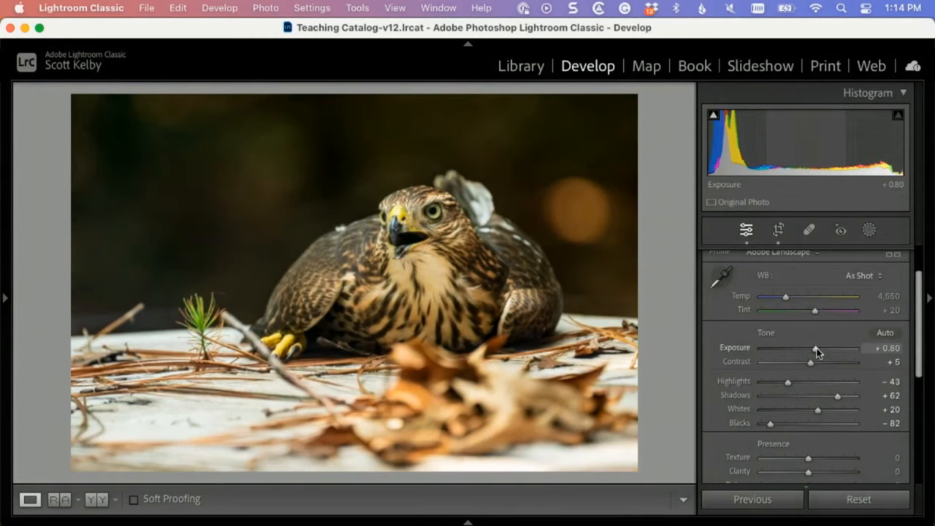
drag(766, 424, 777, 424)
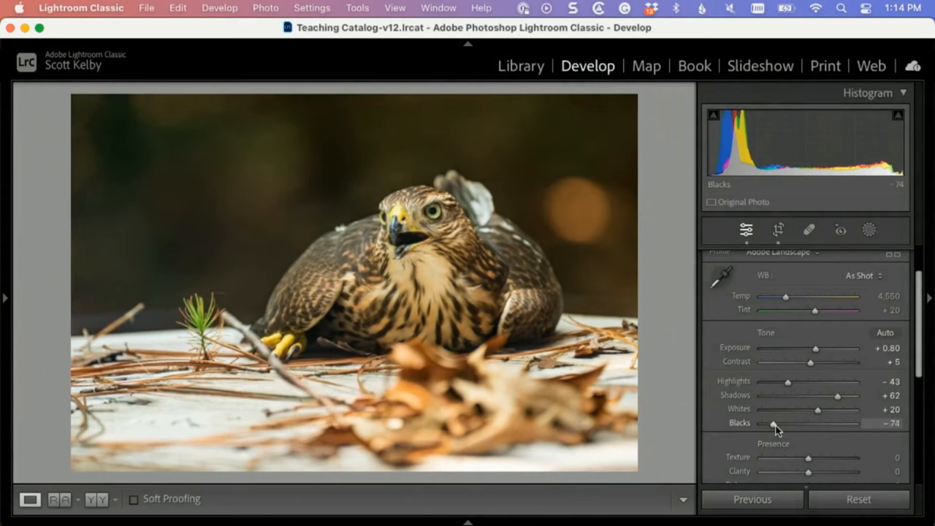
mouse_move(815, 371)
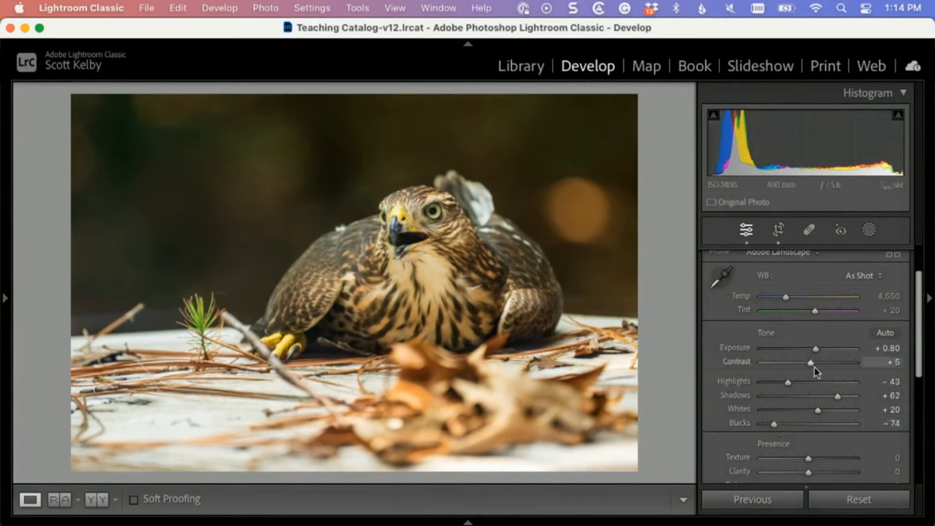
drag(811, 362, 835, 362)
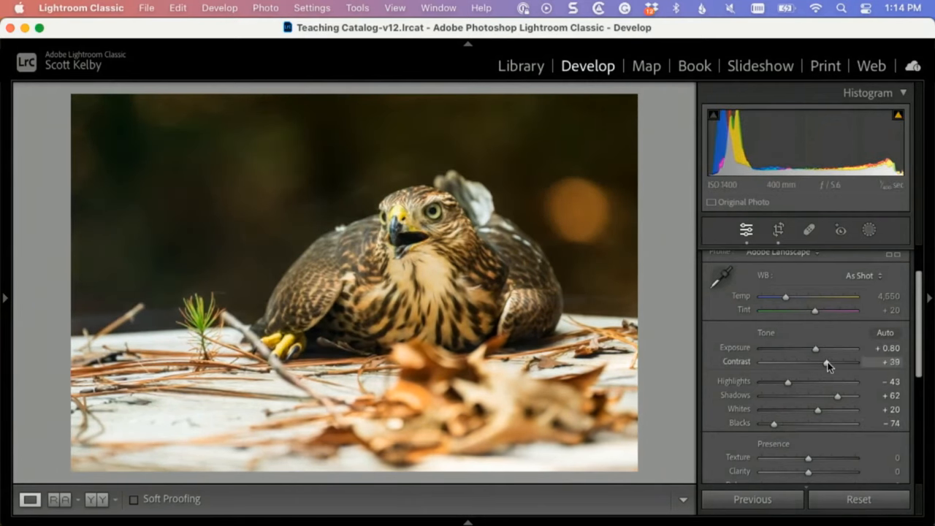
mouse_move(120, 323)
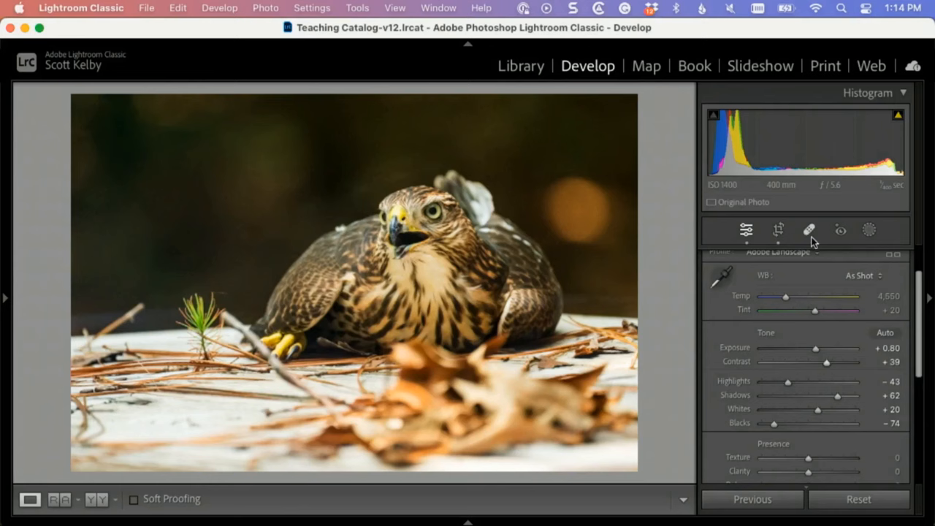
- Heal-brush over the green sprig left of the hawk with Spot Removal
click(809, 231)
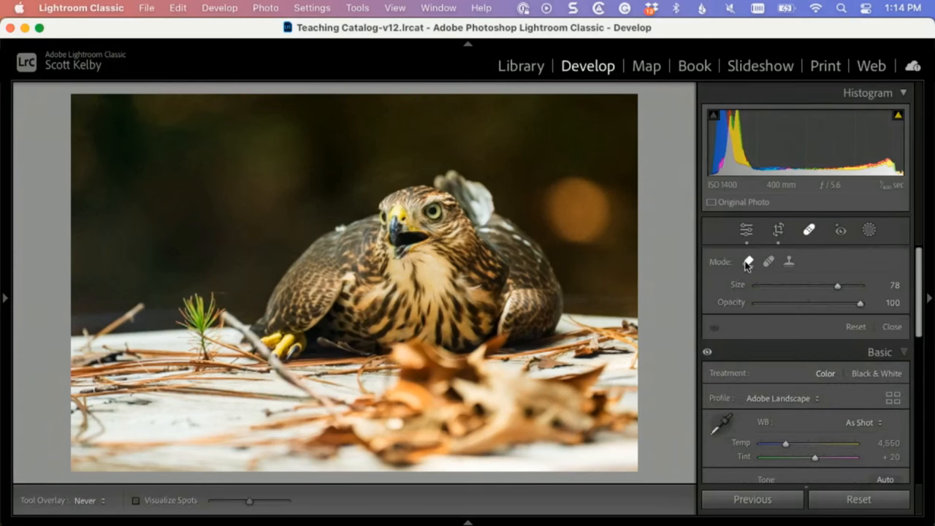
mouse_move(137, 305)
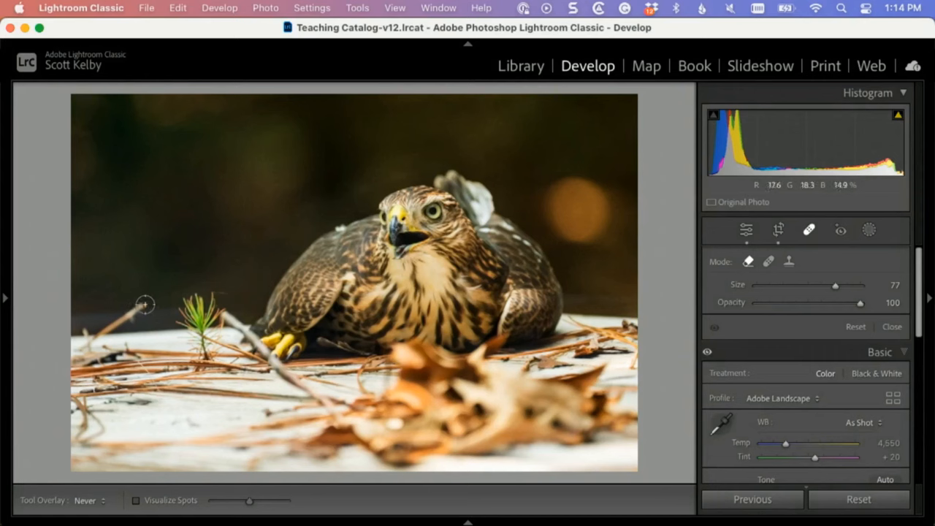
drag(143, 305, 81, 333)
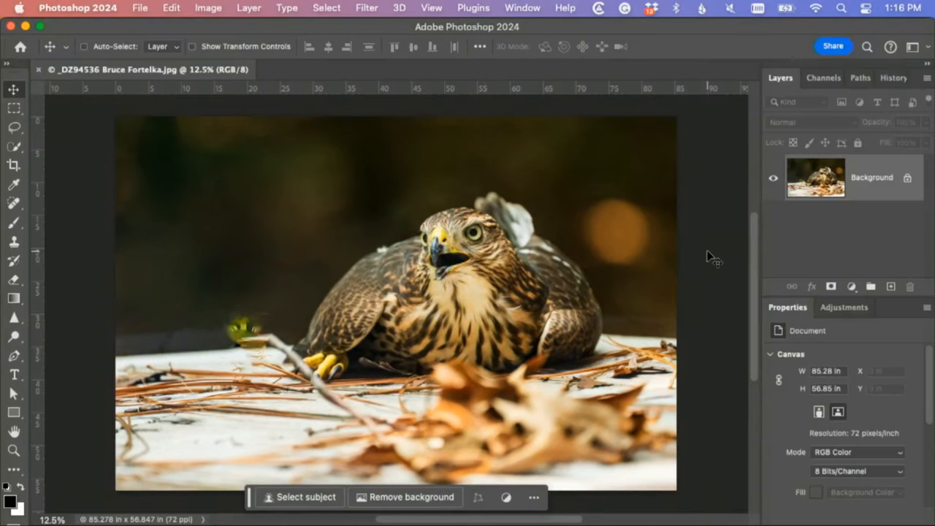
mouse_move(91, 216)
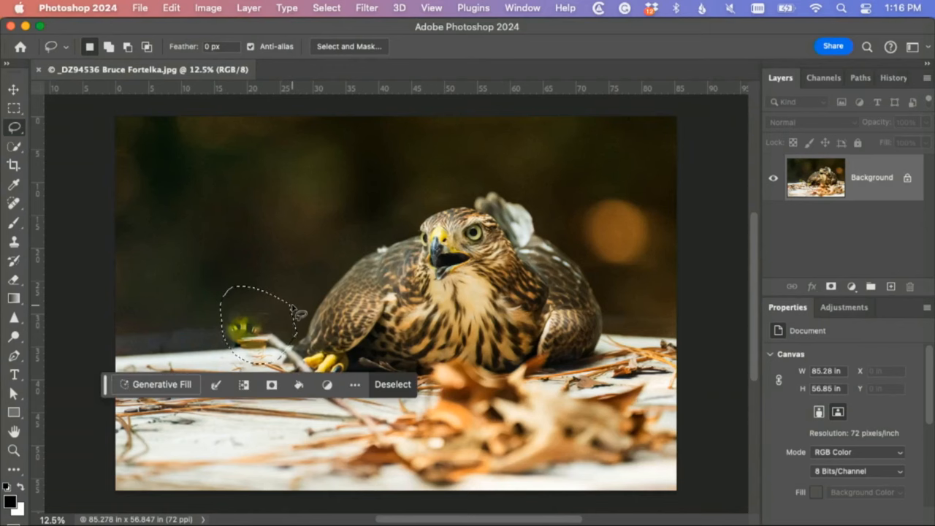
- Run Edit > Fill with Content-Aware on the lassoed green sprig beside the hawk's foot
click(171, 9)
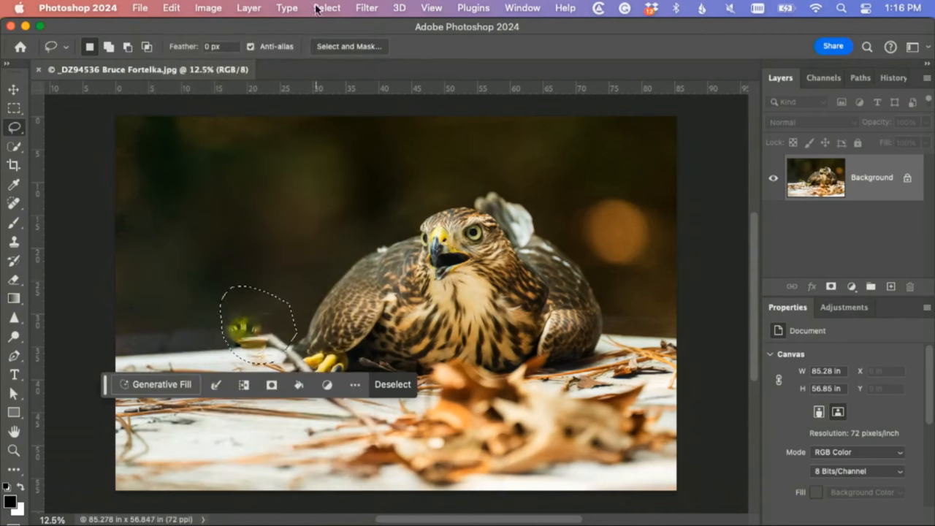
click(171, 9)
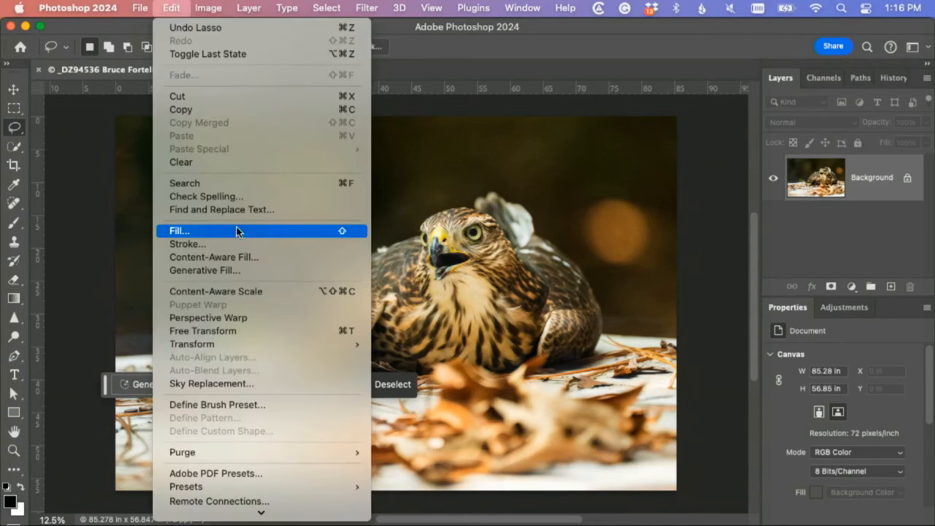
click(178, 230)
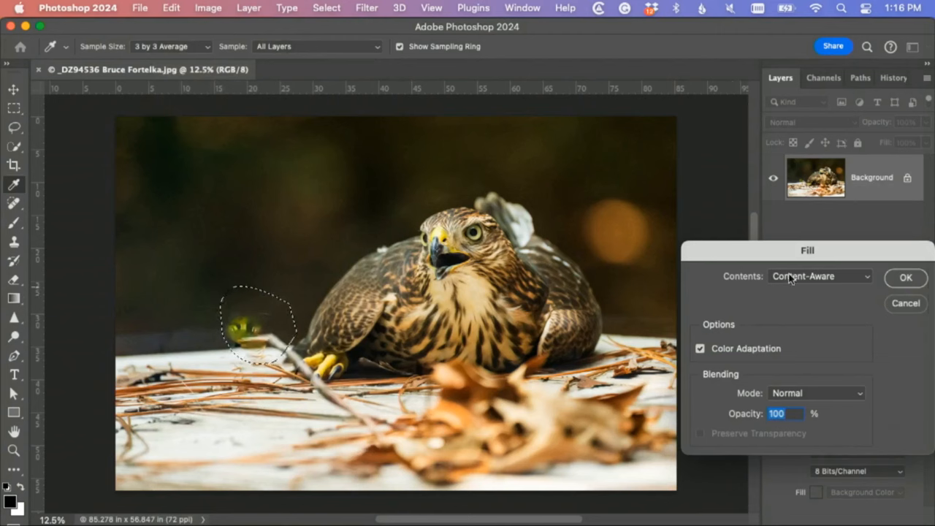
drag(806, 250, 666, 135)
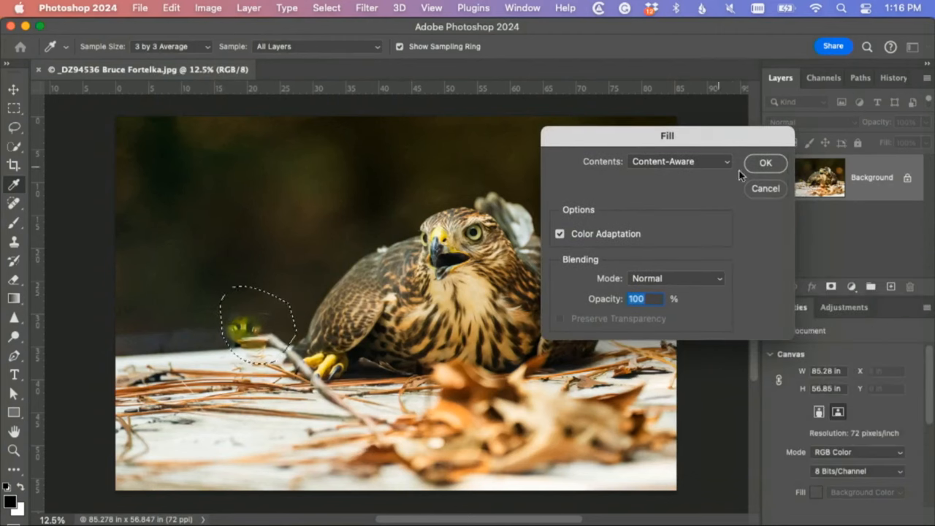
click(765, 162)
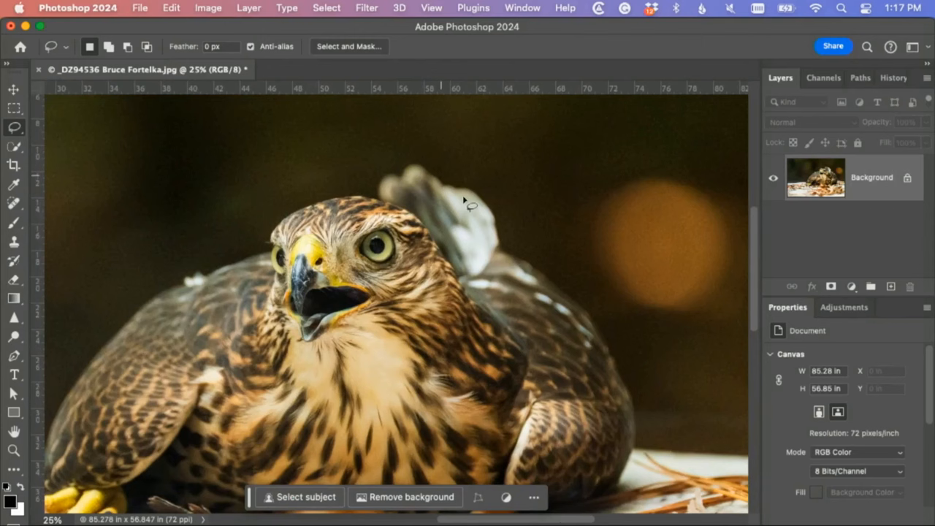
mouse_move(487, 240)
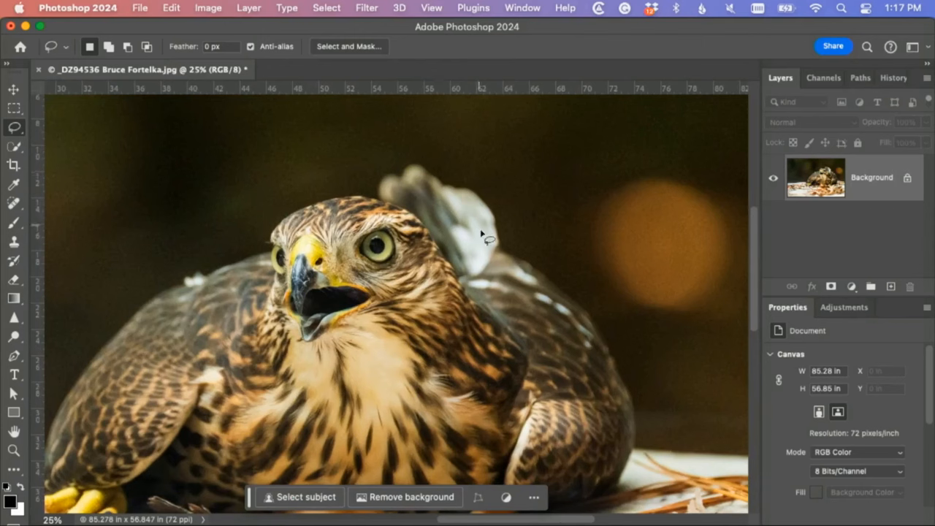
mouse_move(475, 246)
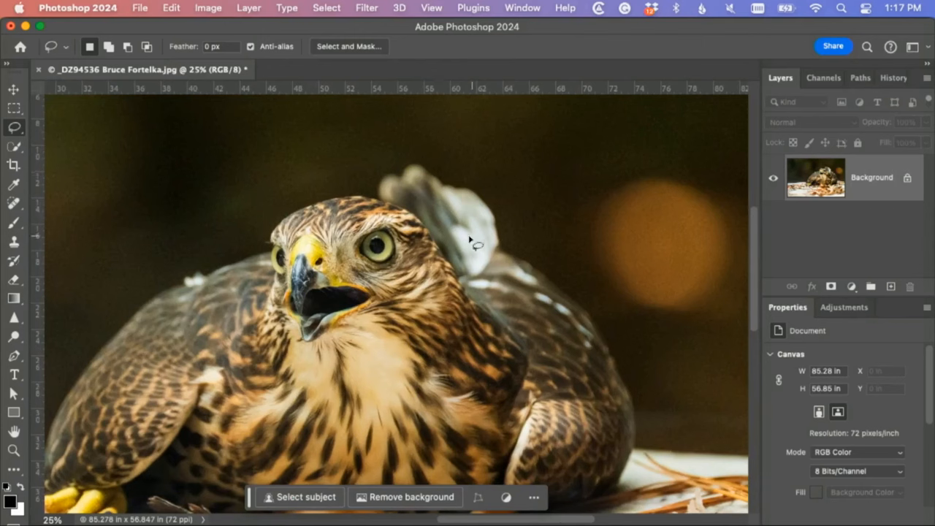
mouse_move(452, 216)
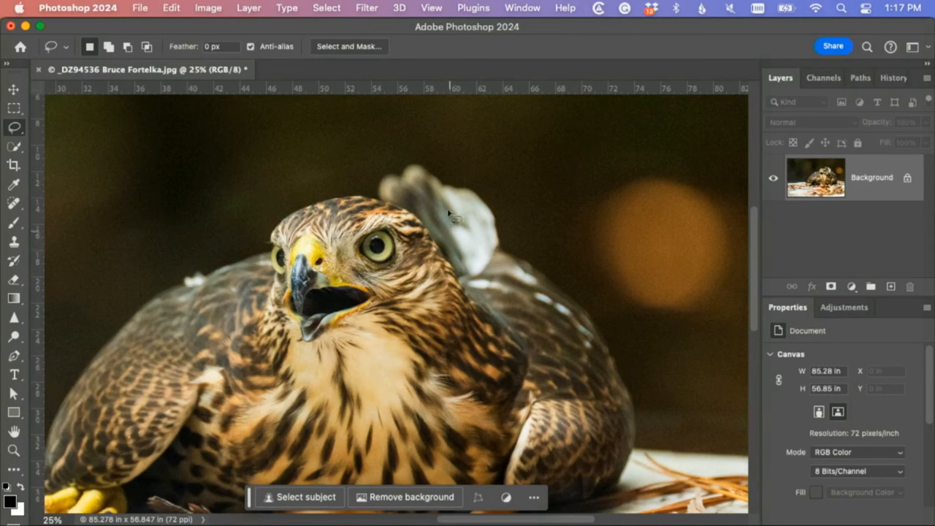
mouse_move(431, 190)
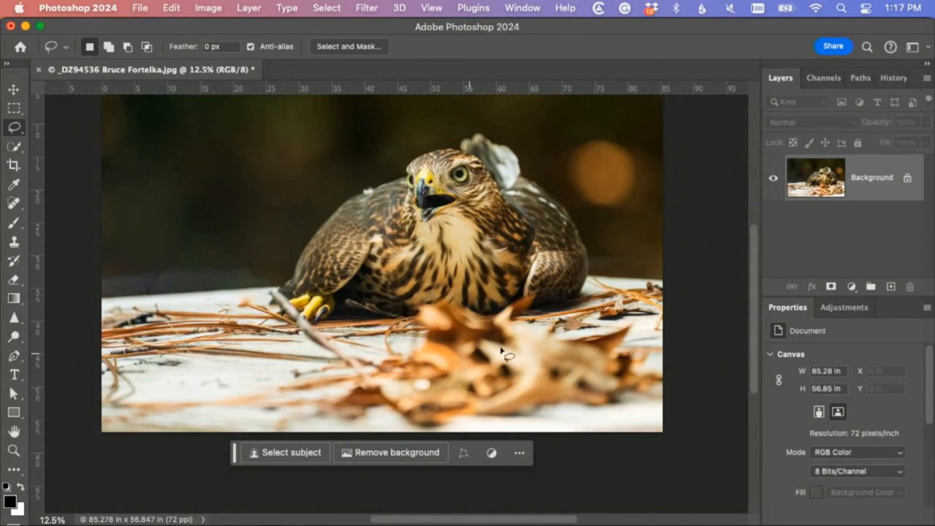
mouse_move(453, 355)
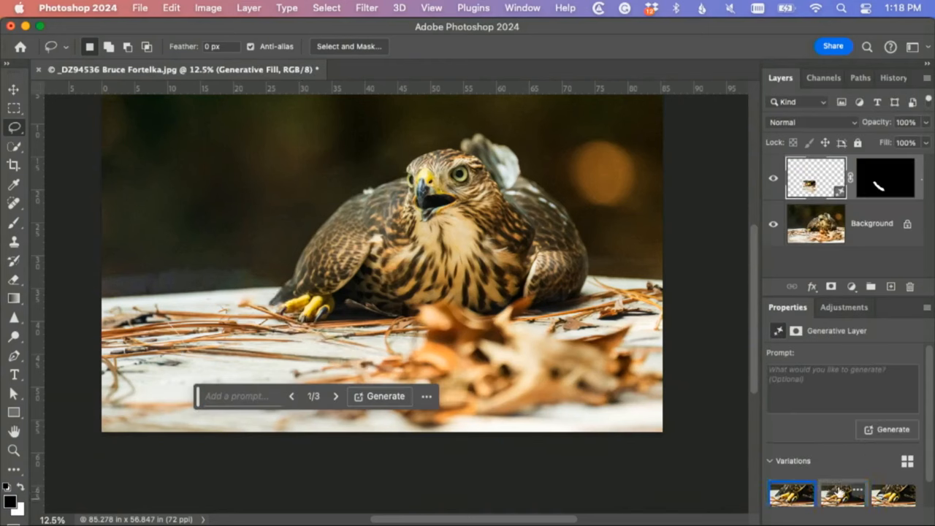
- Generate an unprompted Generative Fill over the stray patch on the hawk
click(892, 494)
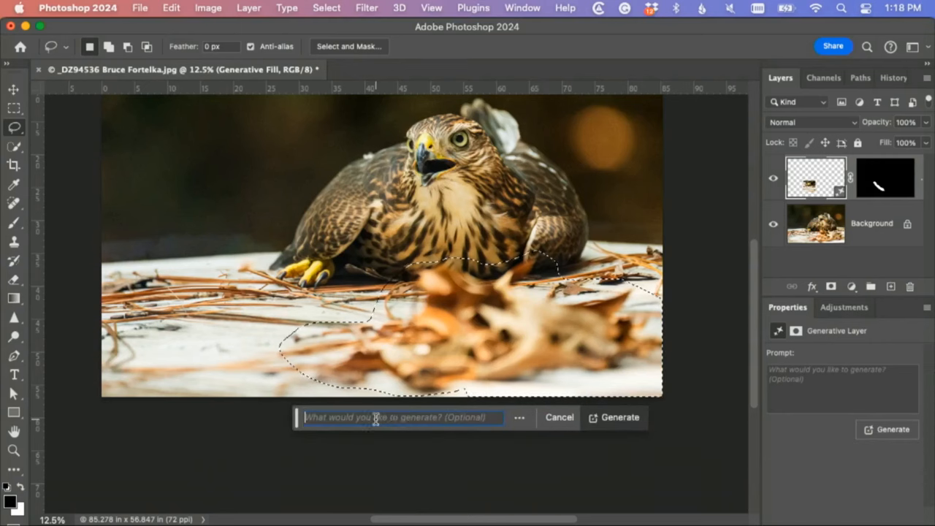
- Generate fill over the foreground leaves and settle on the second variation
click(620, 418)
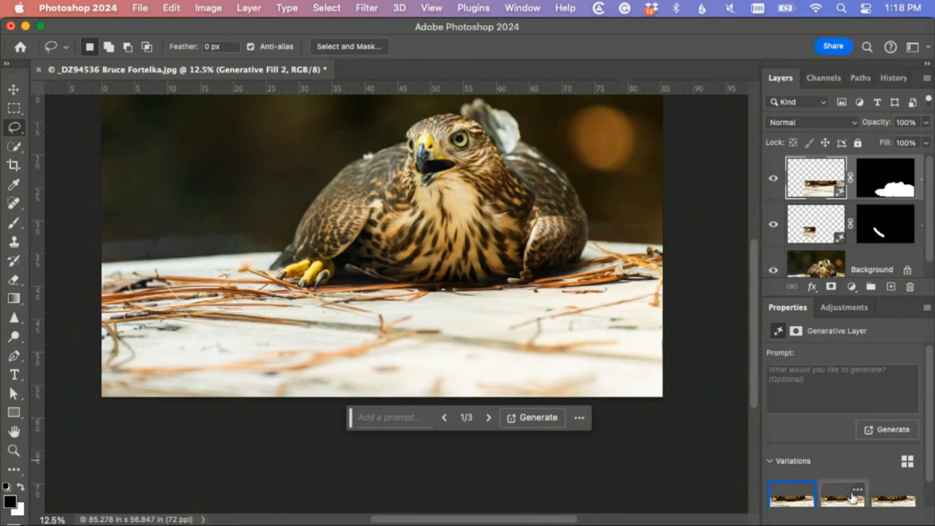
click(841, 495)
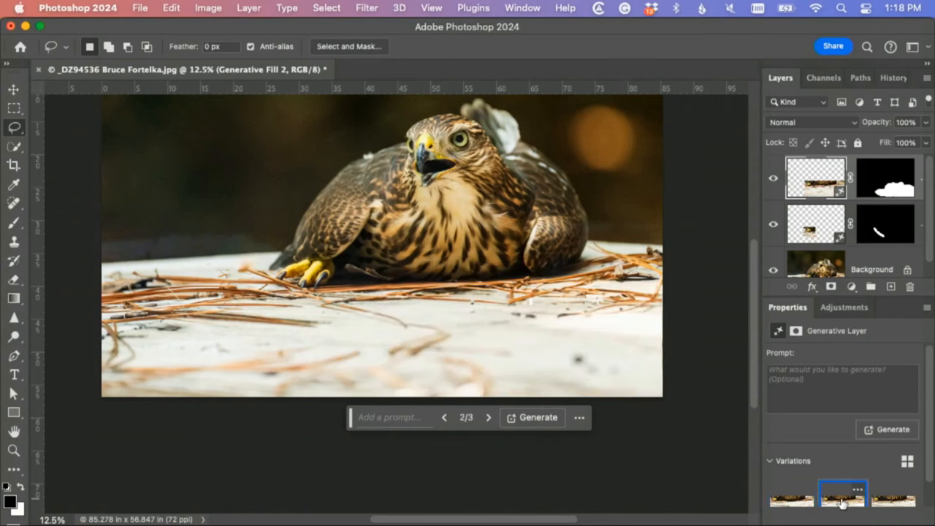
click(893, 497)
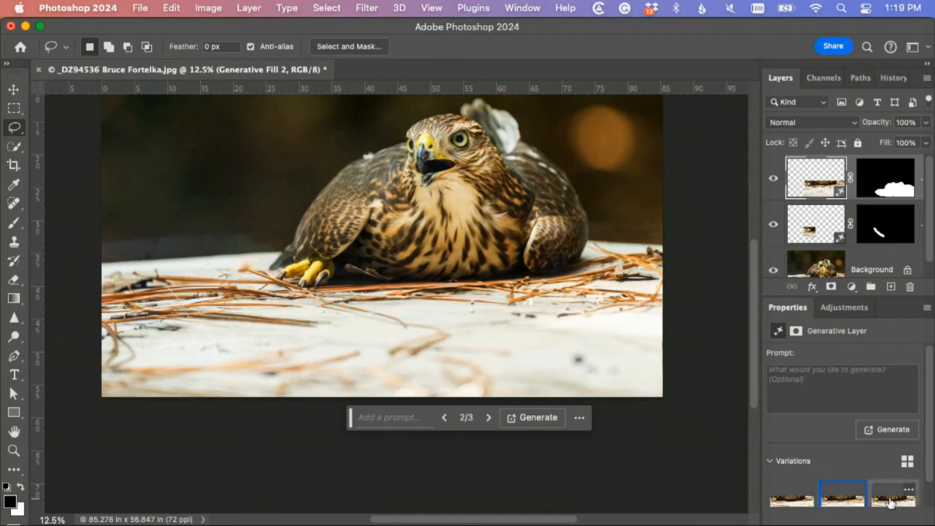
click(893, 498)
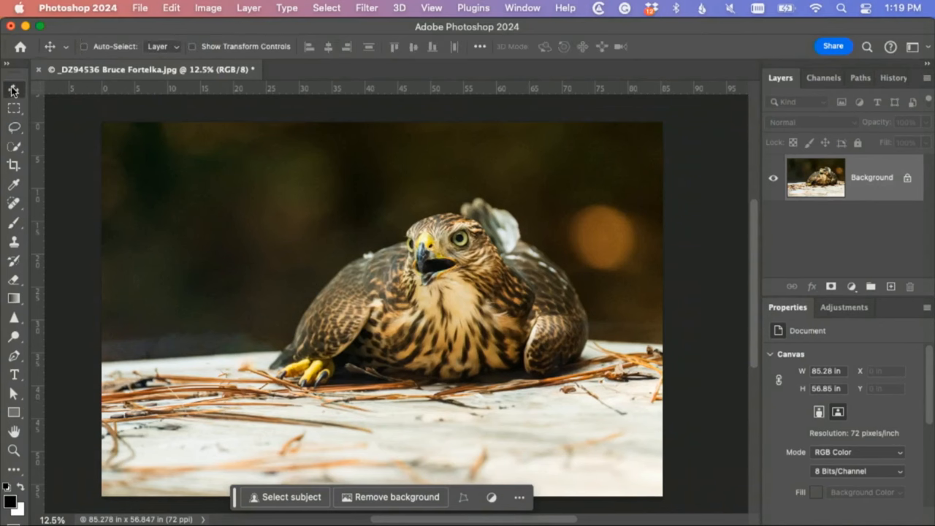
- Launch ON1 NoNoise AI 2023 from the Filter menu on the flattened image
click(367, 9)
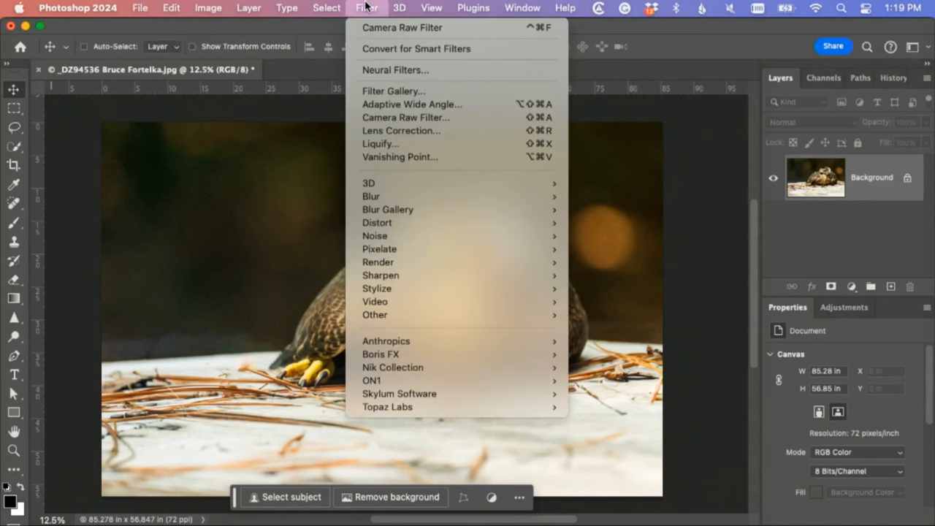
mouse_move(387, 406)
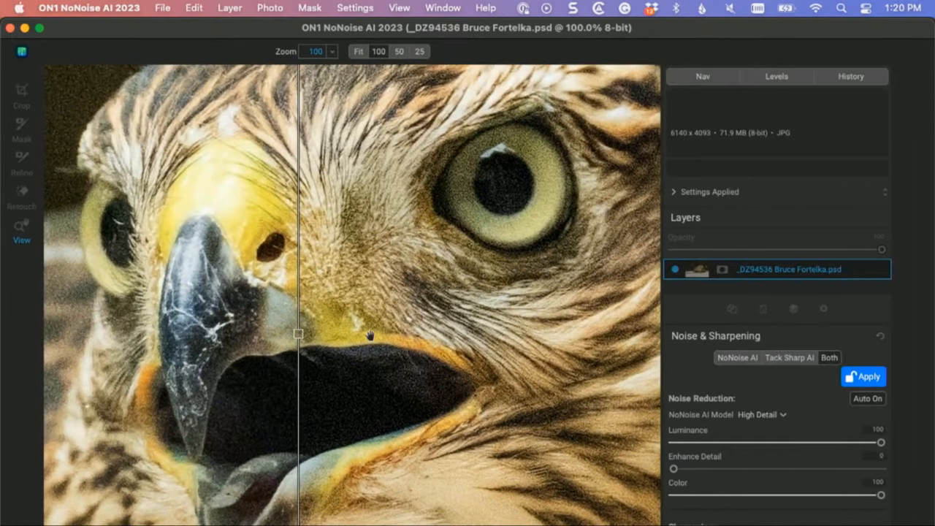
- Compare original and denoised background in the split preview, then apply NoNoise AI with Done
drag(299, 333, 347, 333)
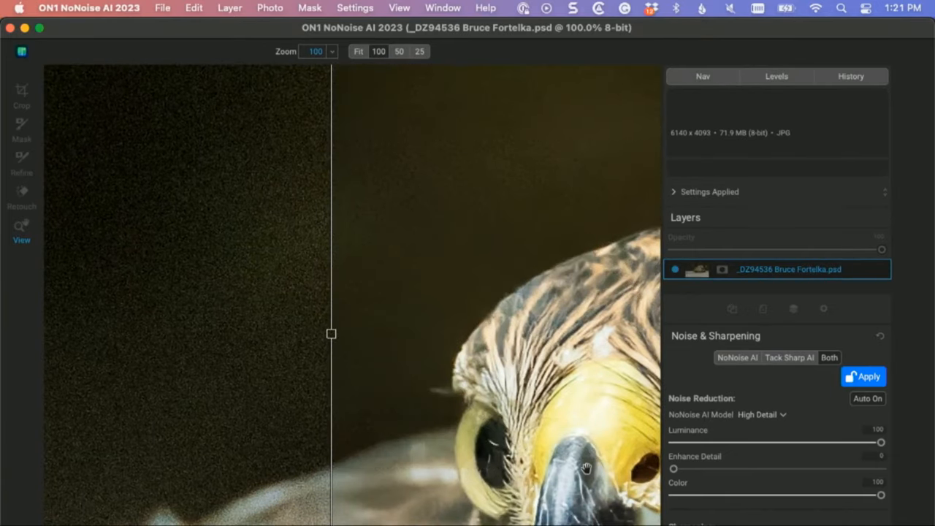
mouse_move(330, 336)
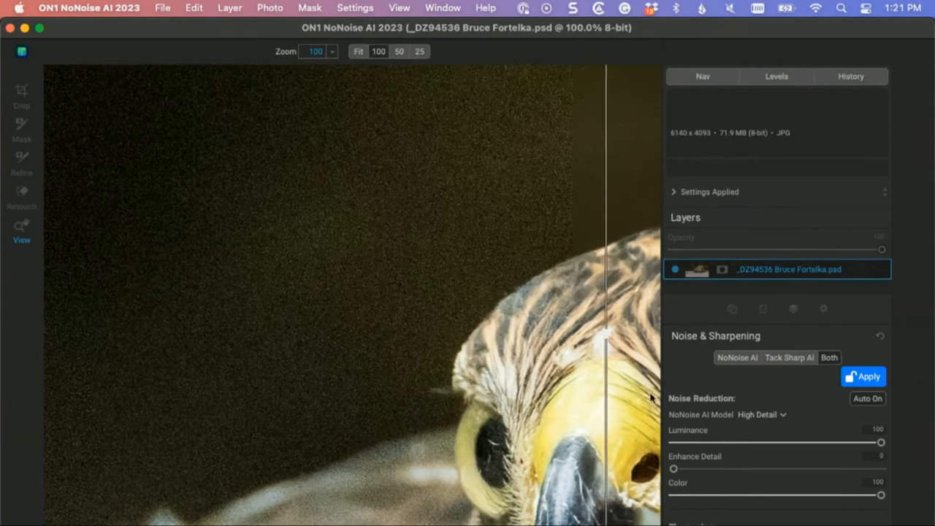
drag(611, 333, 287, 333)
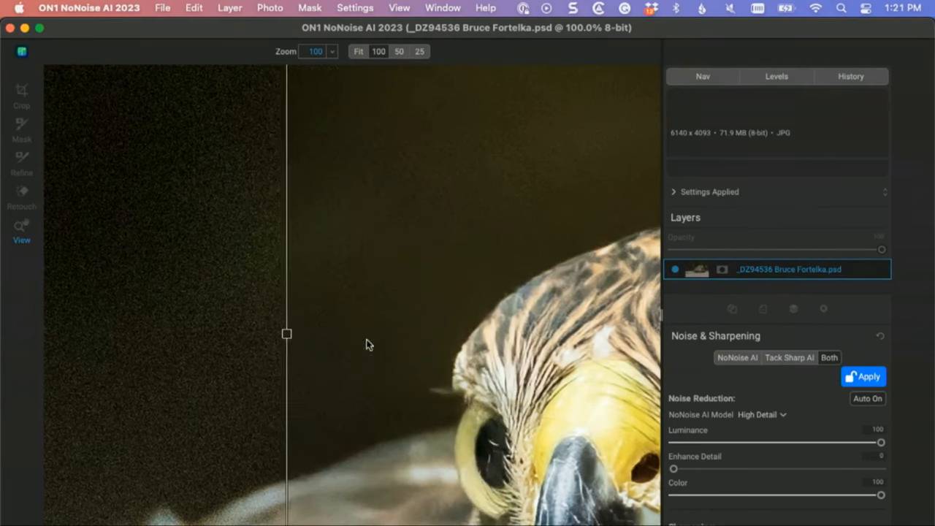
drag(286, 333, 370, 333)
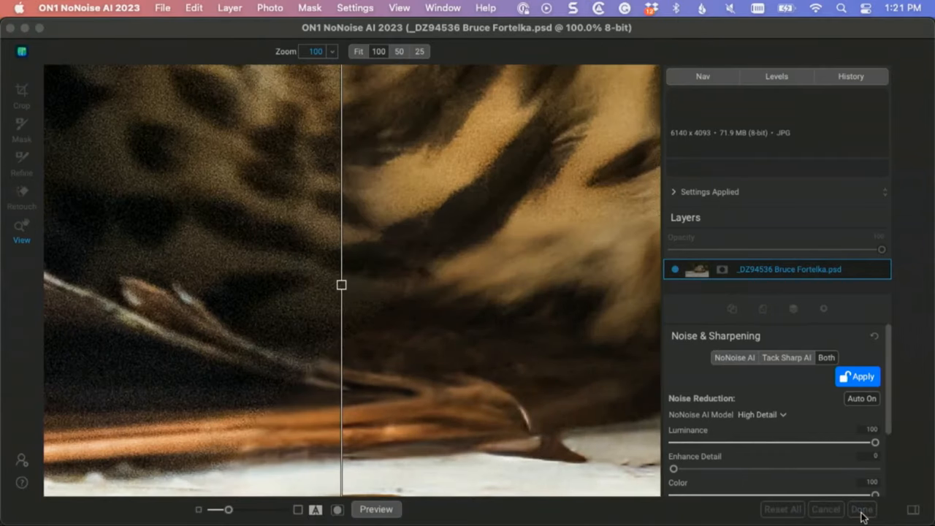
click(856, 377)
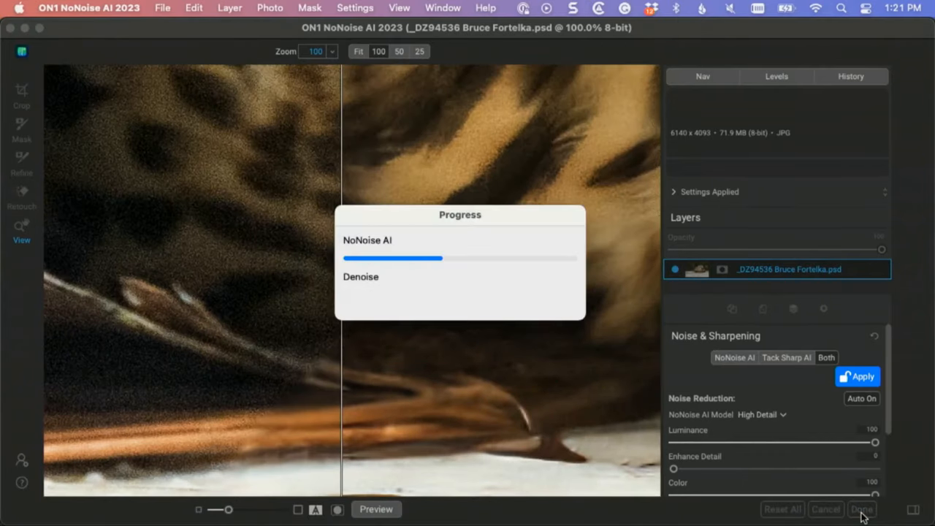